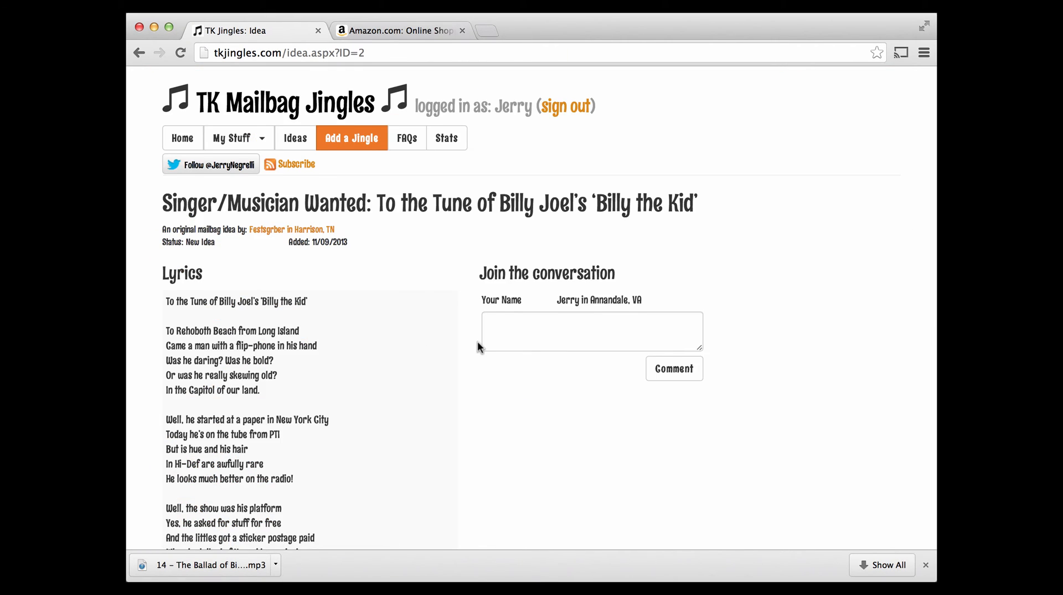
Search Amazon's MP3 store for 'billy joel k' karaoke tracks of Billy the Kid
{"action": "scroll", "scroll_direction": "down", "scroll_amount": 3}
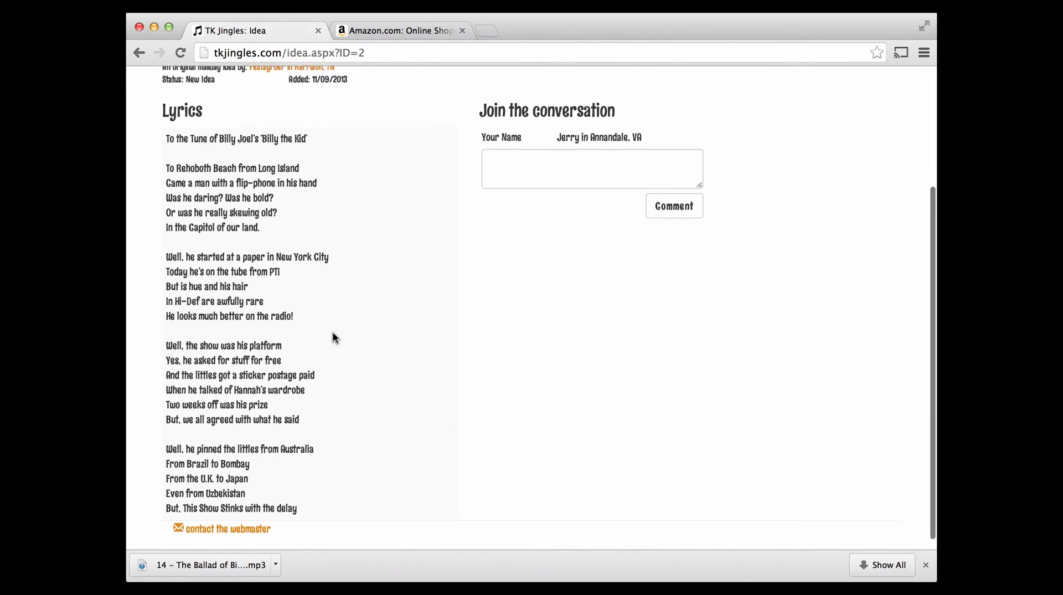
{"action": "scroll", "scroll_direction": "up", "scroll_amount": 3}
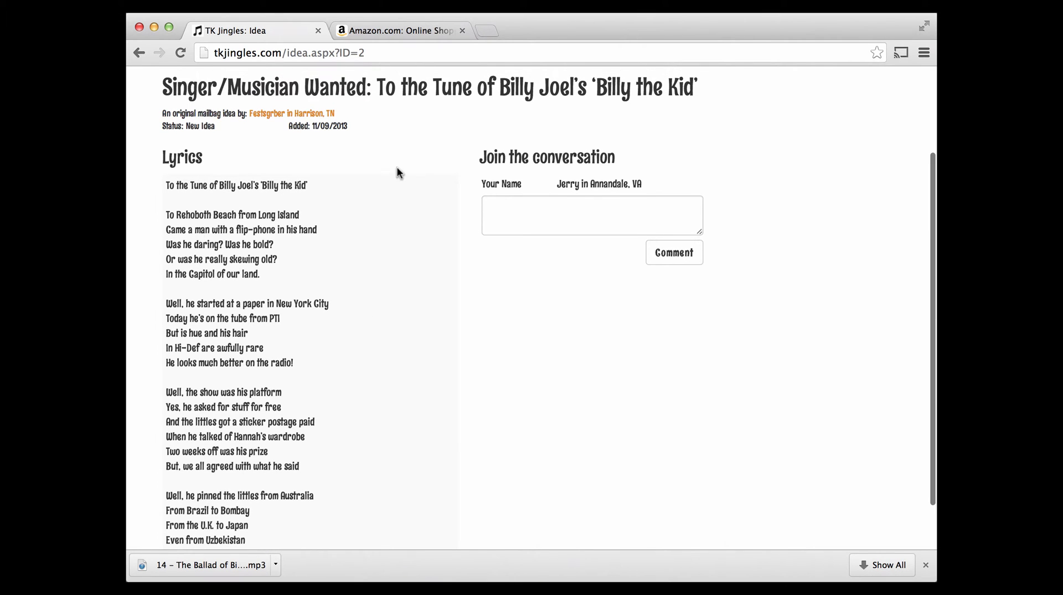
{"action": "left_click", "coordinate": [399, 31]}
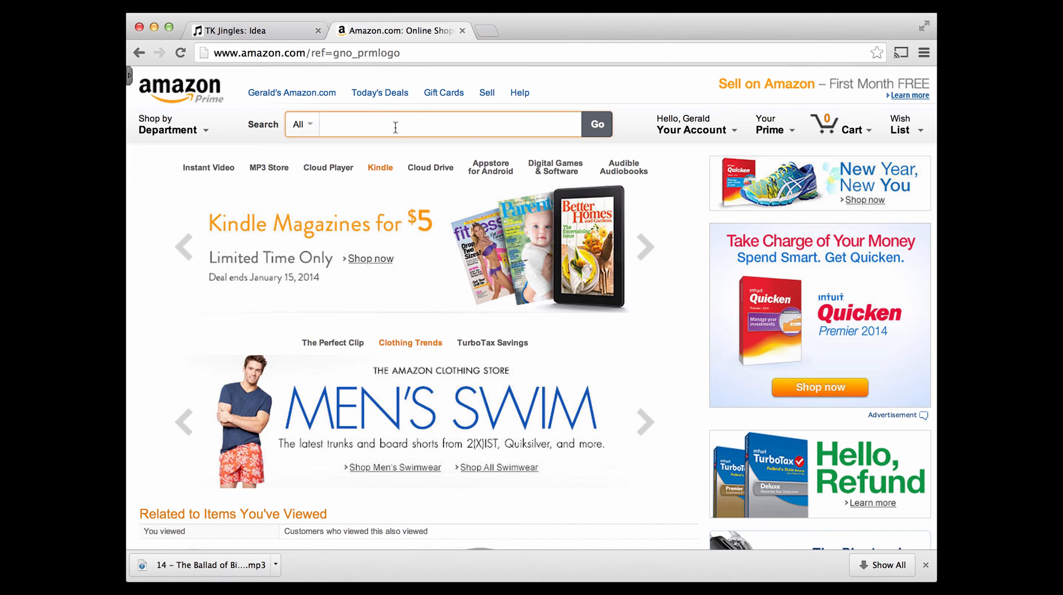
{"action": "type", "text": "billy joel karaoke mp3 billy the kid"}
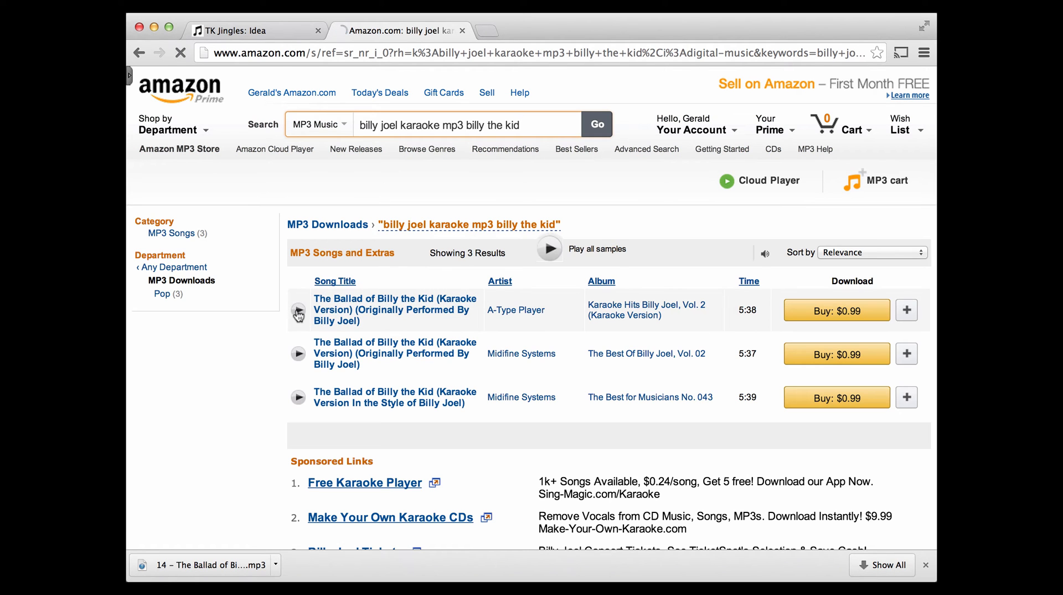
Preview the first karaoke 'Ballad of Billy the Kid' sample, then pause it
{"action": "left_click", "coordinate": [298, 310]}
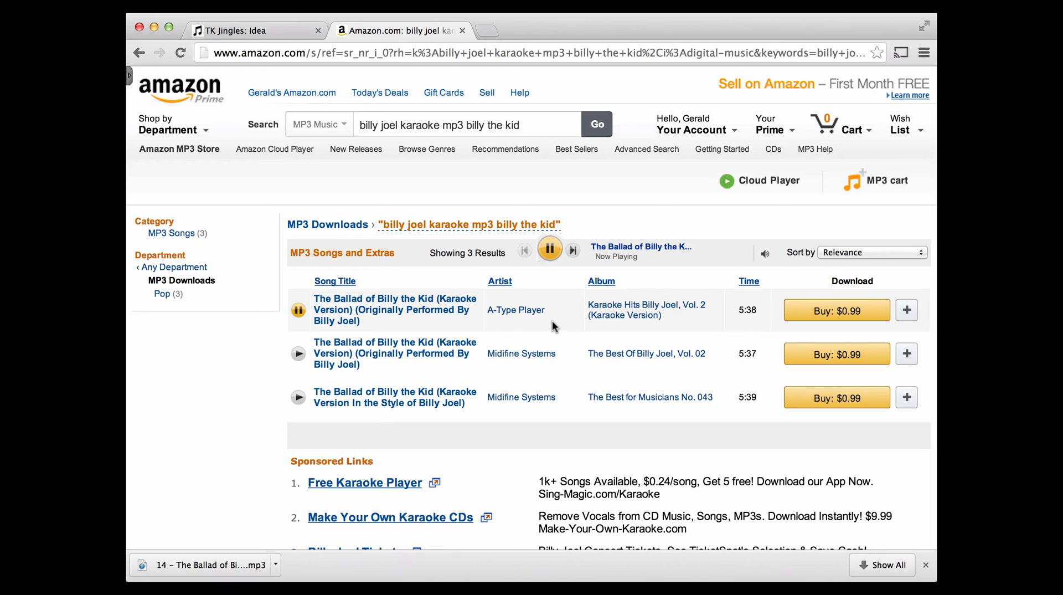
{"action": "left_click", "coordinate": [550, 250]}
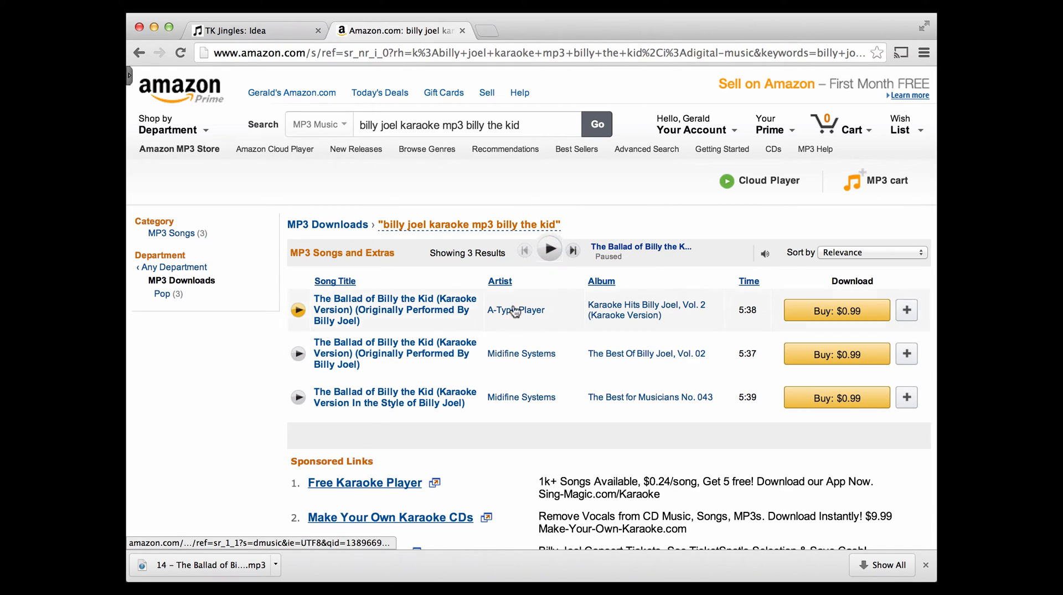
{"action": "mouse_move", "coordinate": [572, 294]}
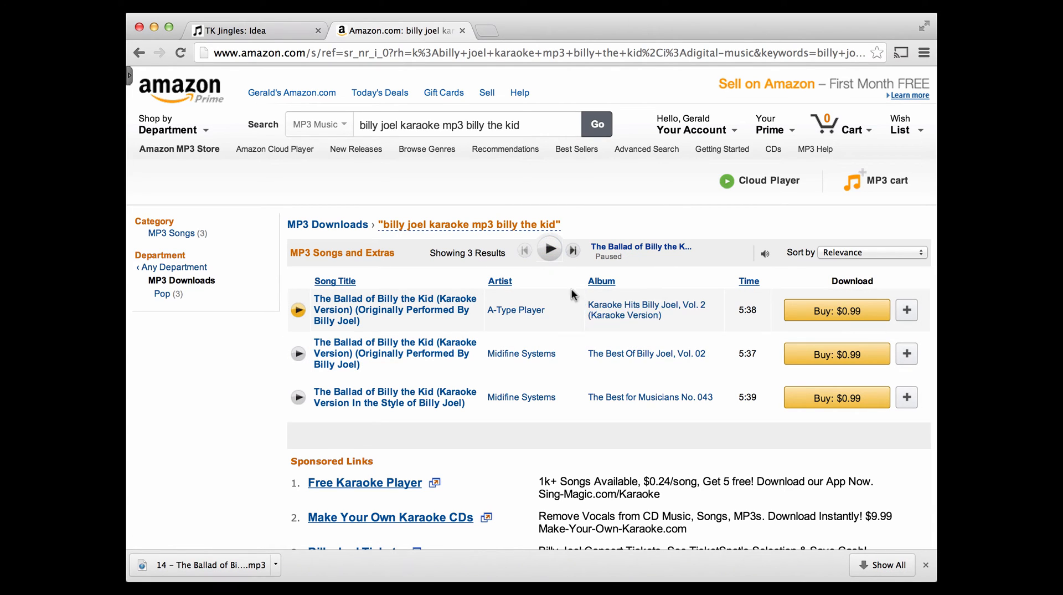
{"action": "mouse_move", "coordinate": [517, 311]}
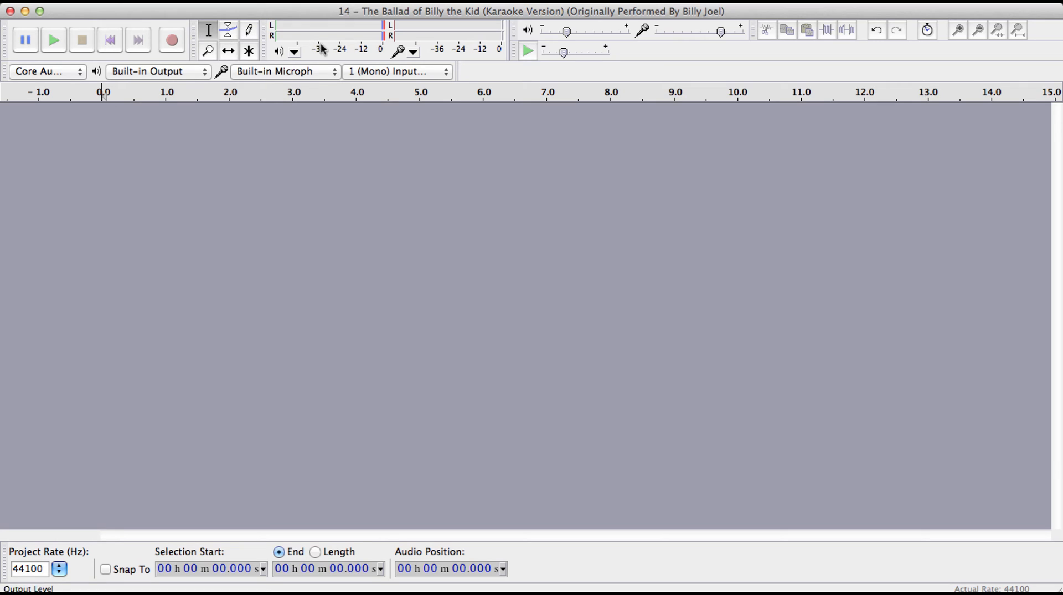
Import the 'Ballad of Billy the Kid' karaoke MP3 from Music as a stereo track
{"action": "left_click", "coordinate": [95, 5]}
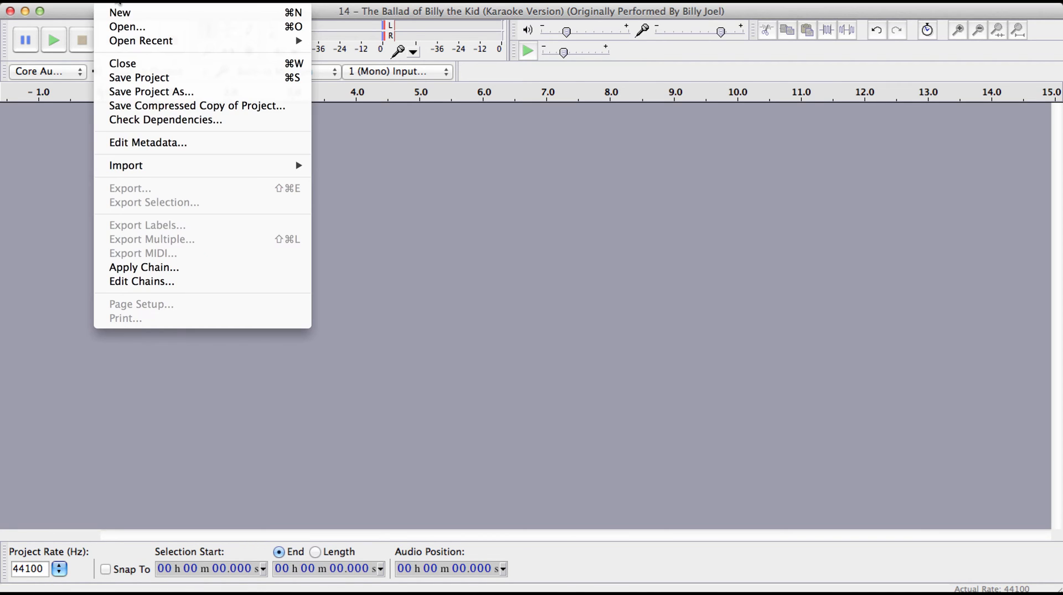
{"action": "mouse_move", "coordinate": [126, 165]}
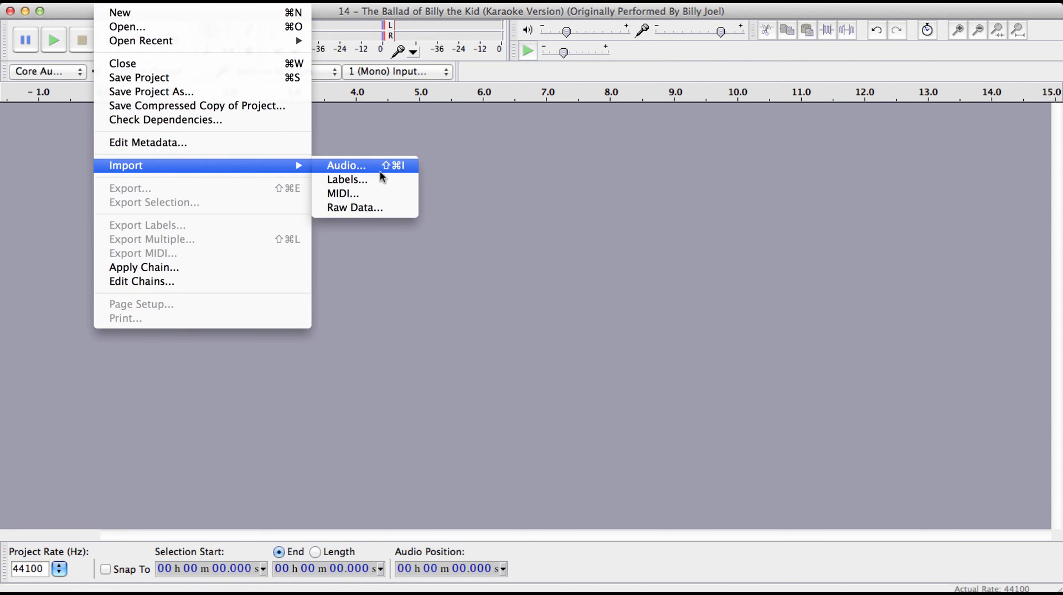
{"action": "left_click", "coordinate": [346, 165]}
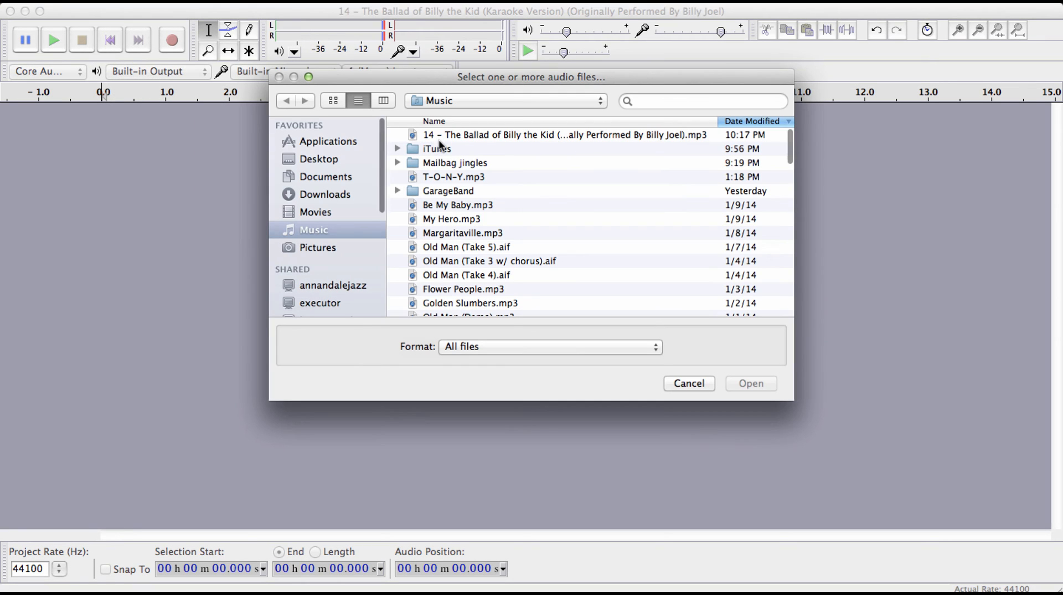
{"action": "left_click", "coordinate": [688, 383]}
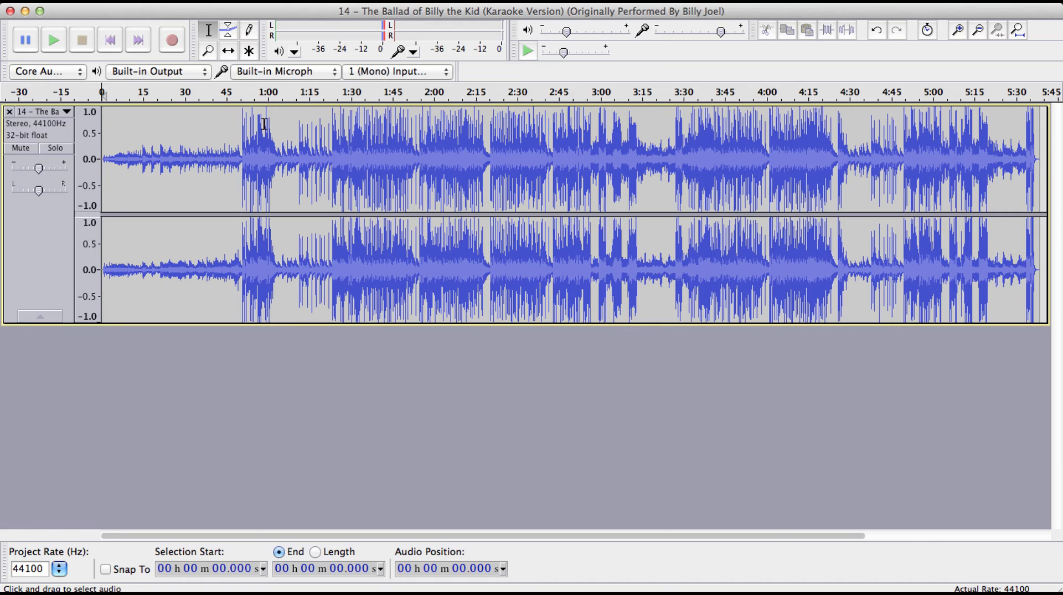
{"action": "mouse_move", "coordinate": [204, 110]}
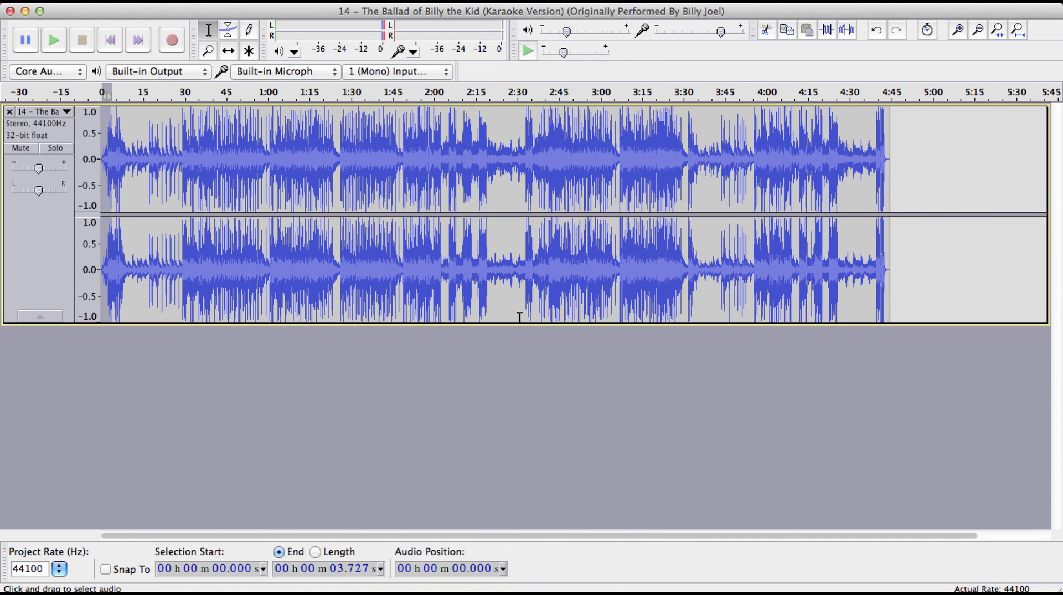
Play the trimmed backing track from its start to check the intro cut, then stop
{"action": "left_click", "coordinate": [109, 40]}
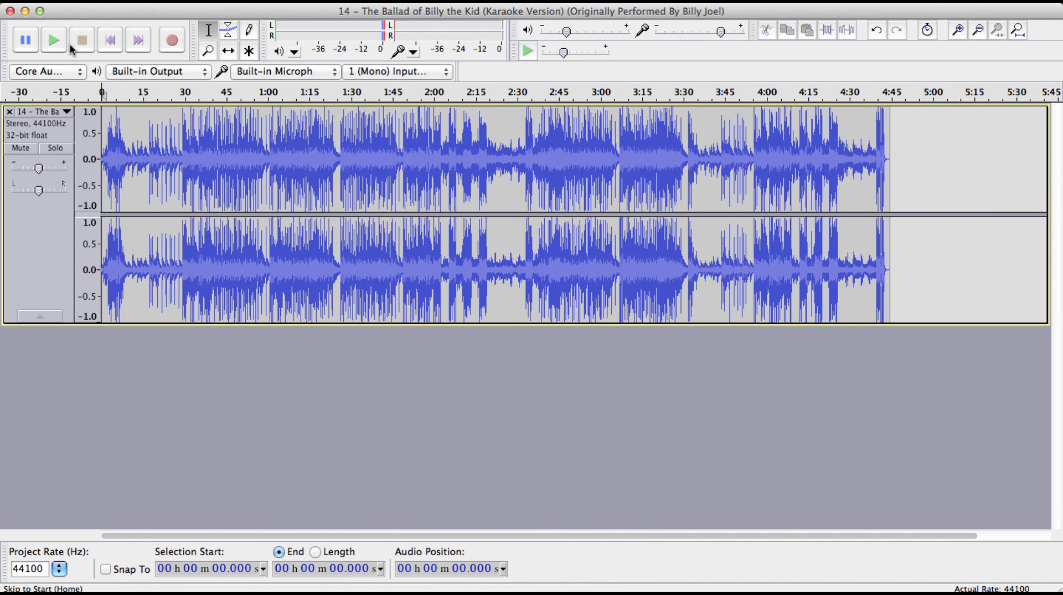
{"action": "left_click", "coordinate": [53, 40]}
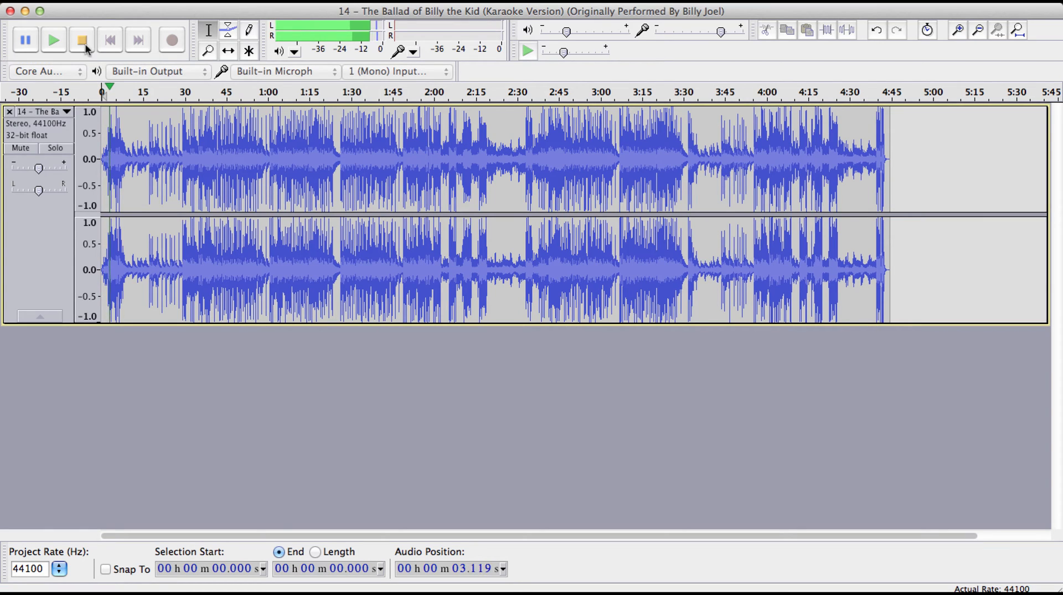
{"action": "left_click", "coordinate": [81, 40]}
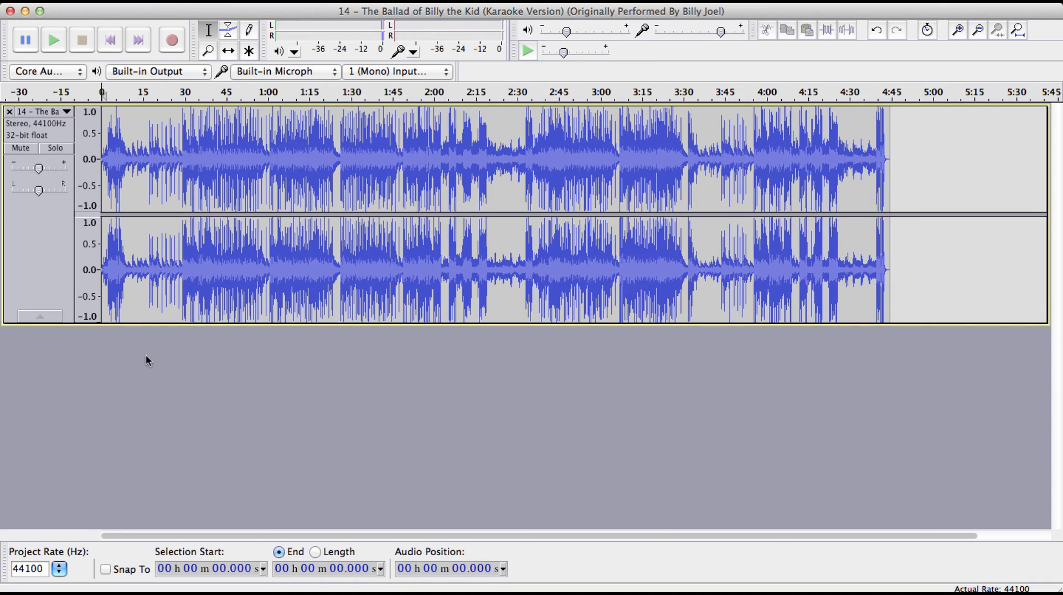
{"action": "mouse_move", "coordinate": [111, 40]}
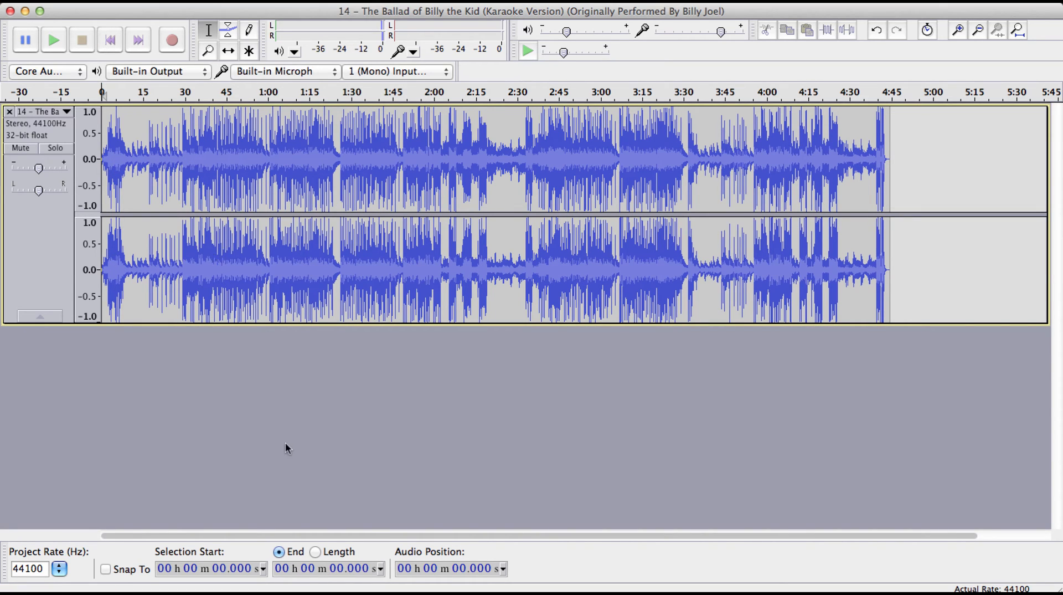
{"action": "mouse_move", "coordinate": [227, 192]}
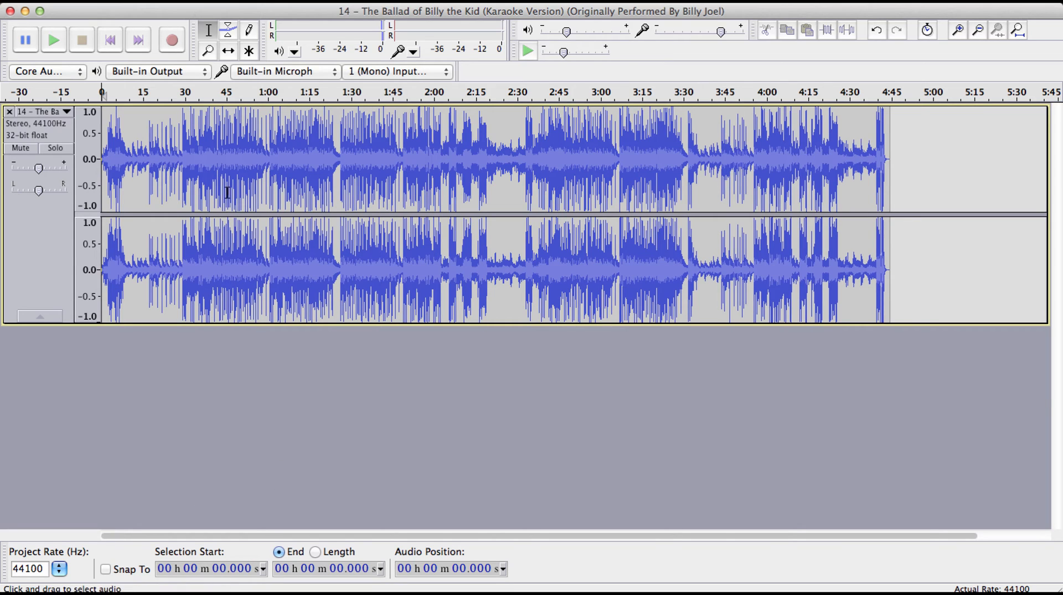
{"action": "mouse_move", "coordinate": [171, 40]}
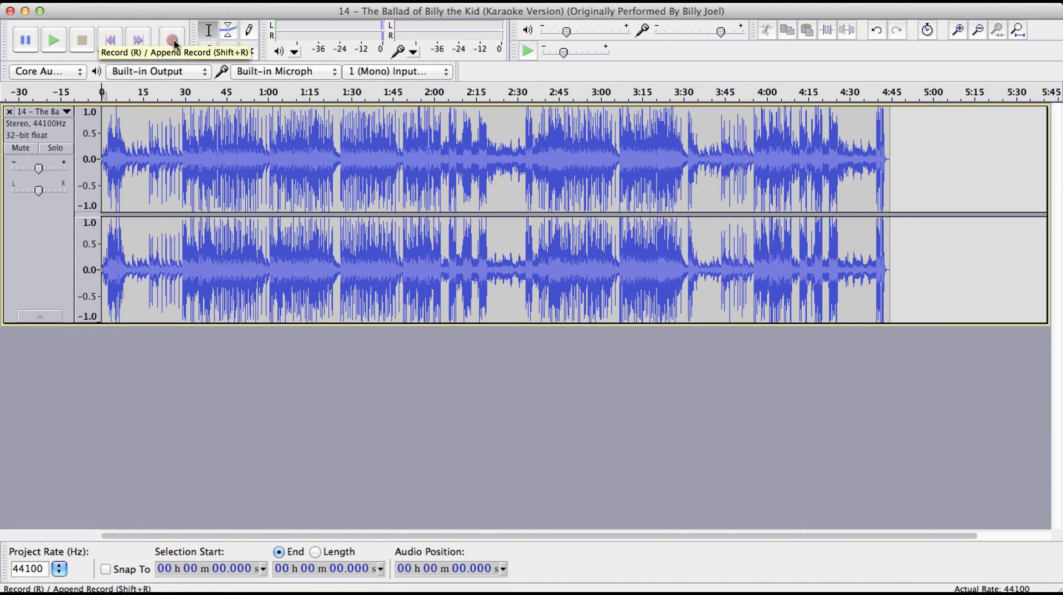
Record a short mono vocal take over the backing track using the built-in microphone
{"action": "left_click", "coordinate": [172, 40]}
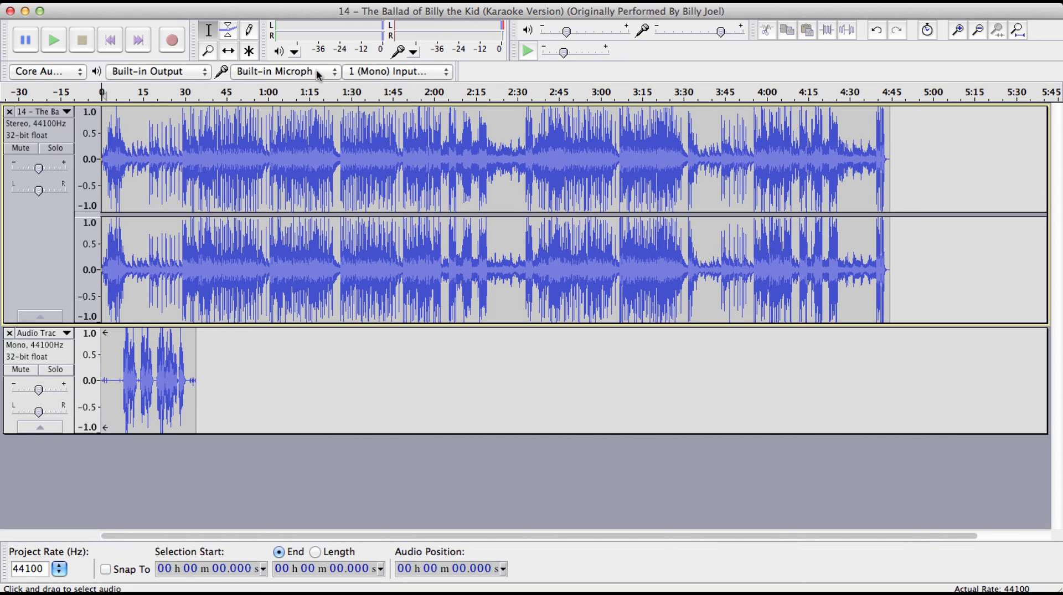
{"action": "left_click", "coordinate": [285, 71]}
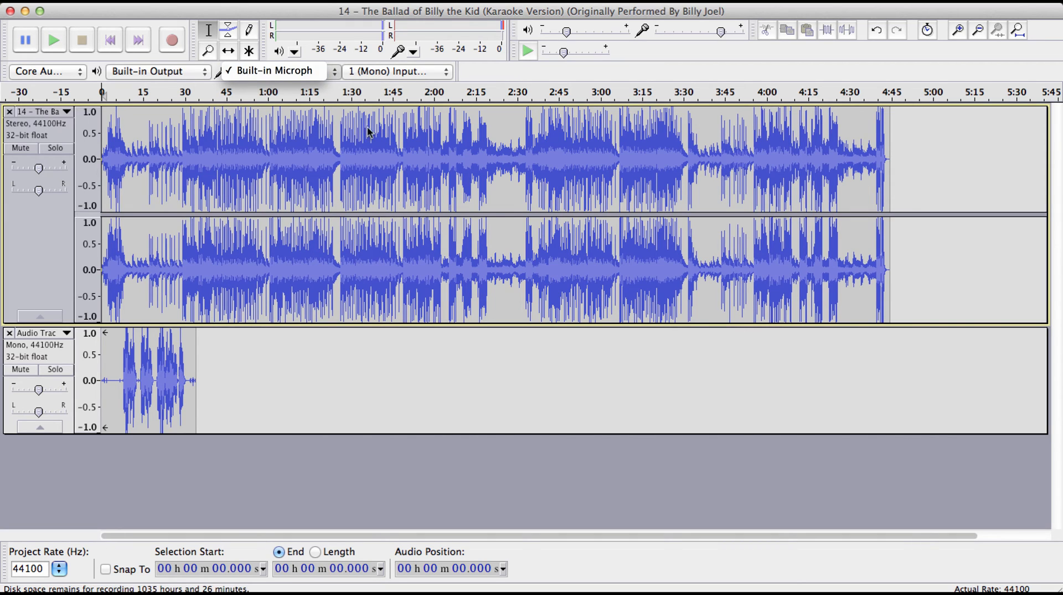
{"action": "left_click", "coordinate": [273, 71]}
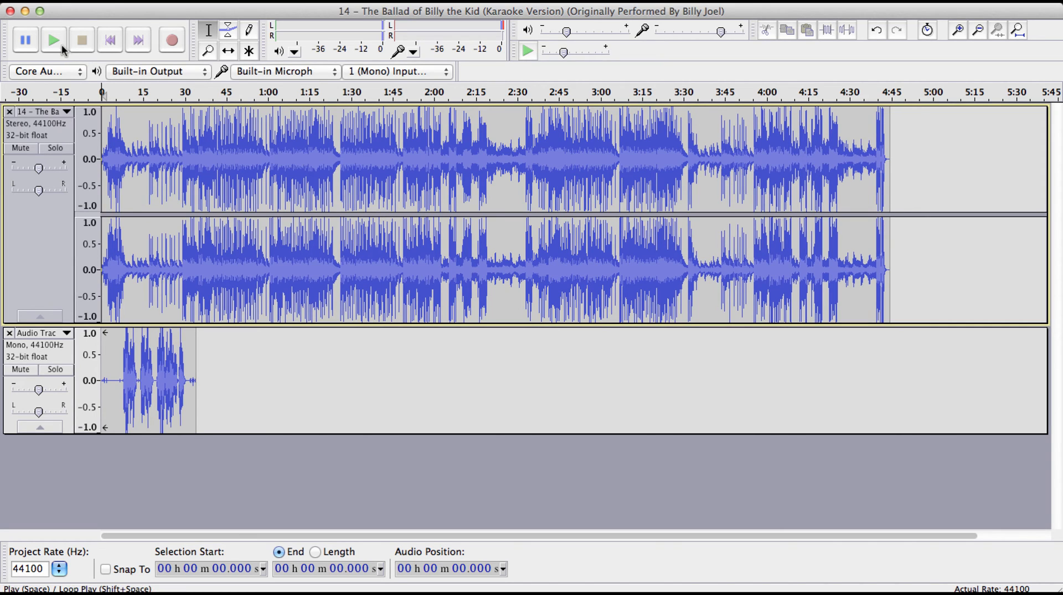
{"action": "left_click", "coordinate": [53, 40]}
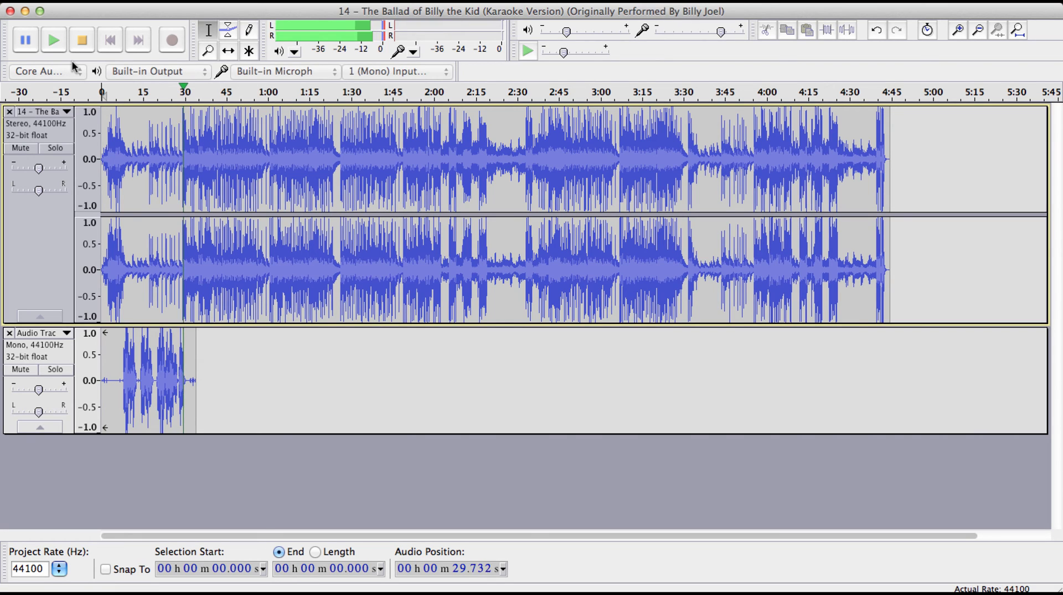
{"action": "left_click", "coordinate": [81, 40]}
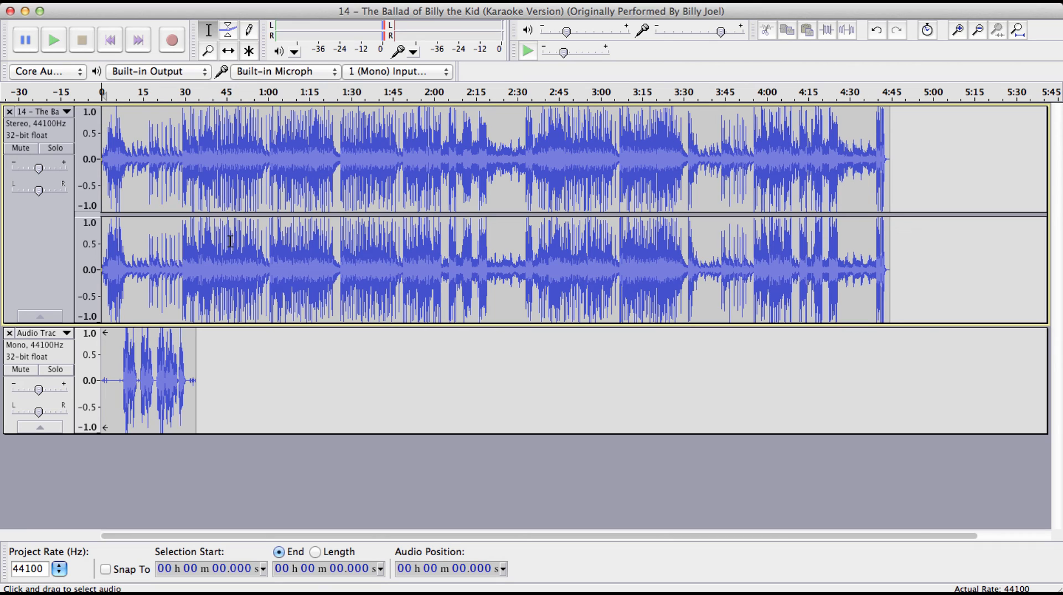
{"action": "mouse_move", "coordinate": [219, 273]}
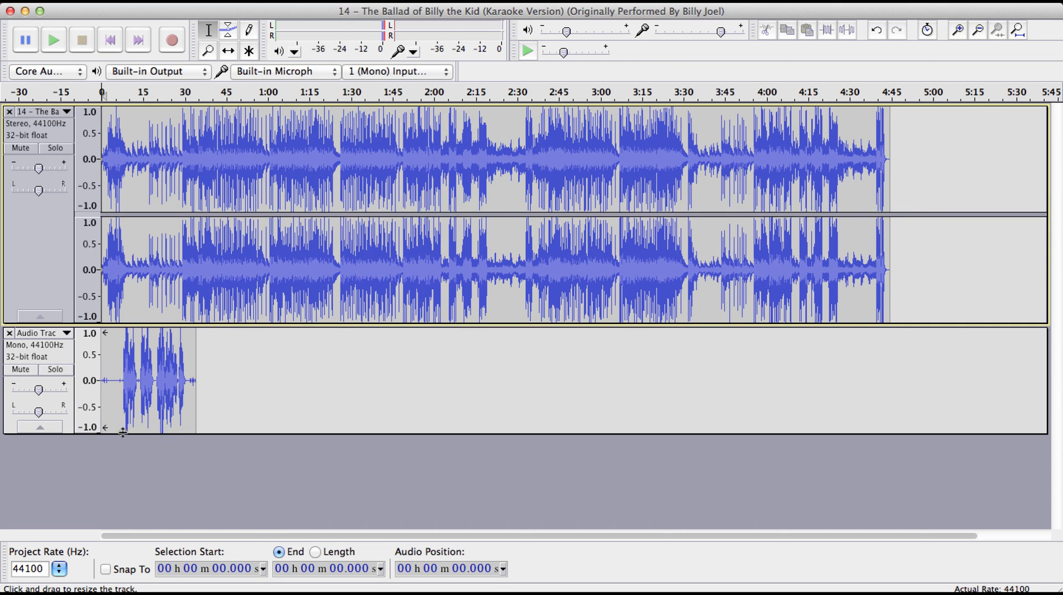
{"action": "mouse_move", "coordinate": [153, 438]}
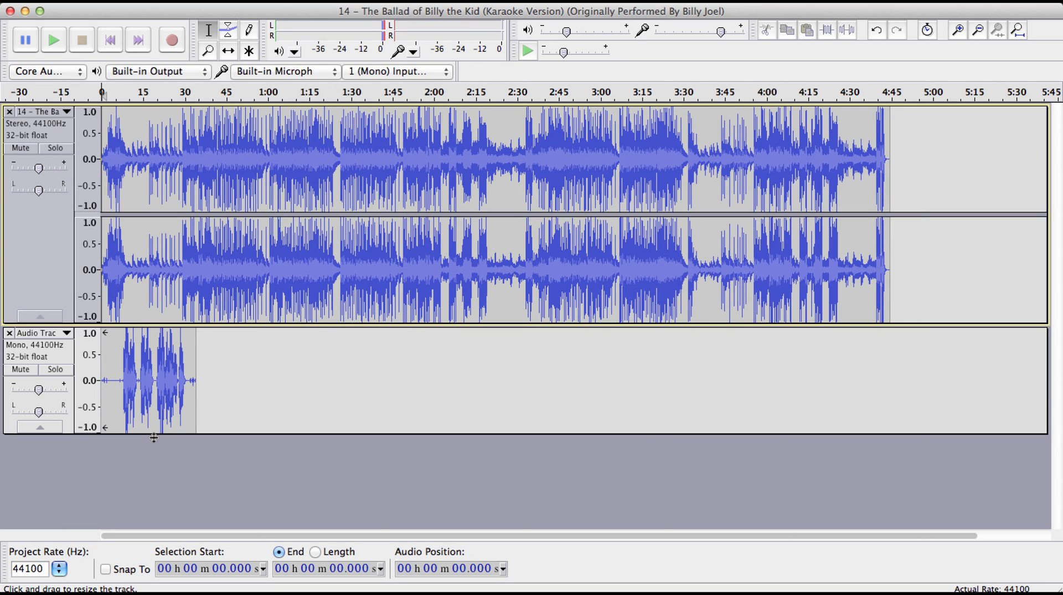
{"action": "mouse_move", "coordinate": [198, 435]}
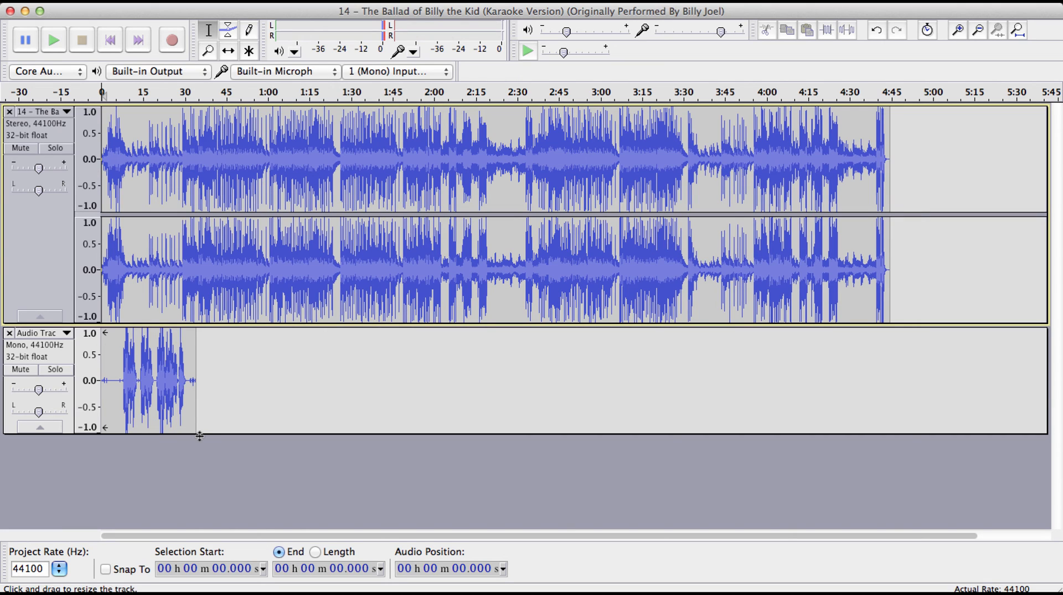
{"action": "mouse_move", "coordinate": [181, 429]}
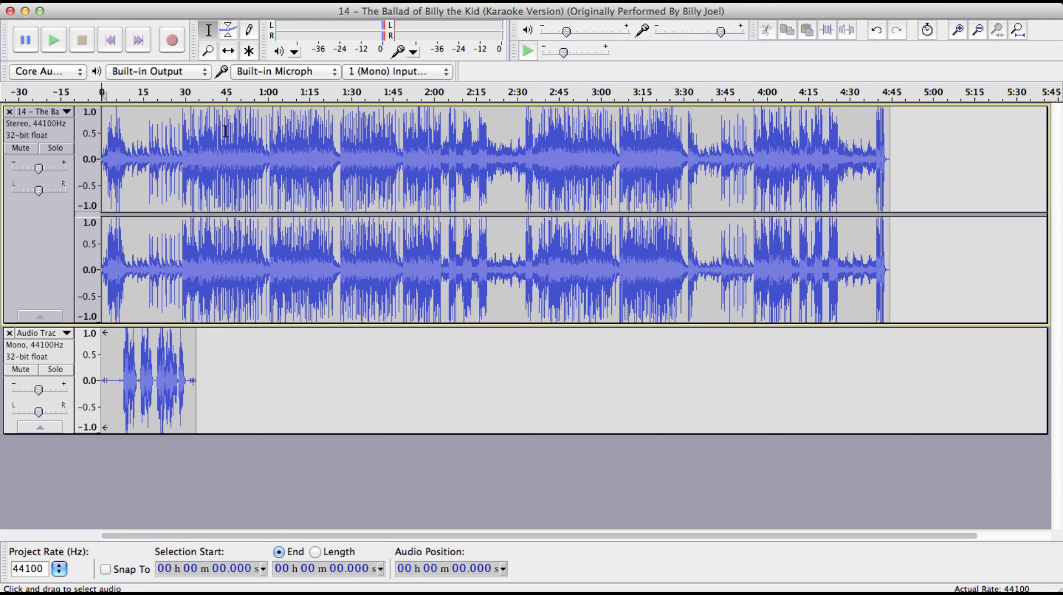
{"action": "mouse_move", "coordinate": [220, 316]}
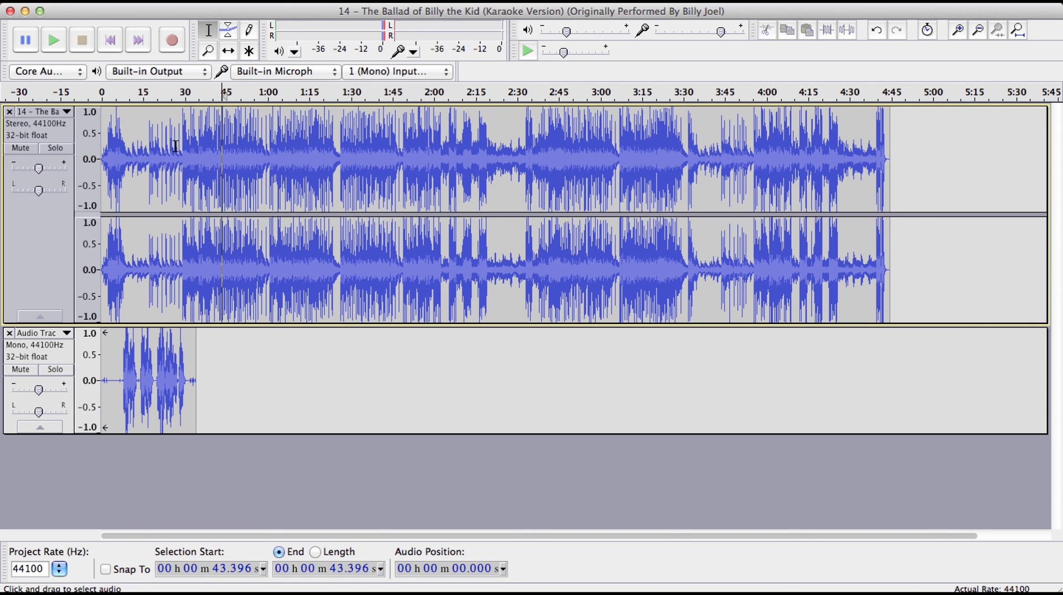
{"action": "mouse_move", "coordinate": [806, 168]}
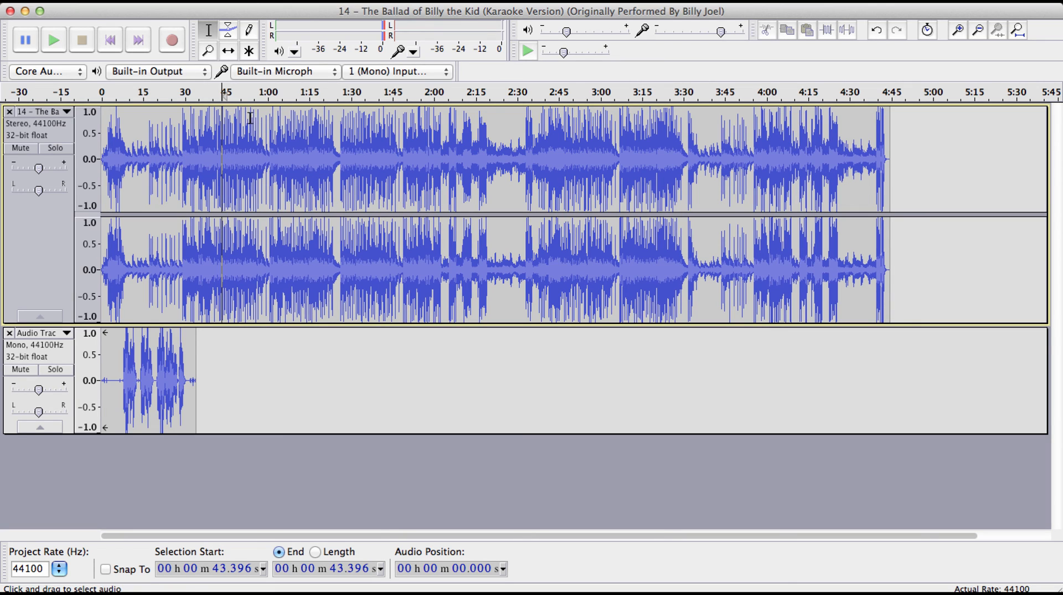
{"action": "mouse_move", "coordinate": [237, 292]}
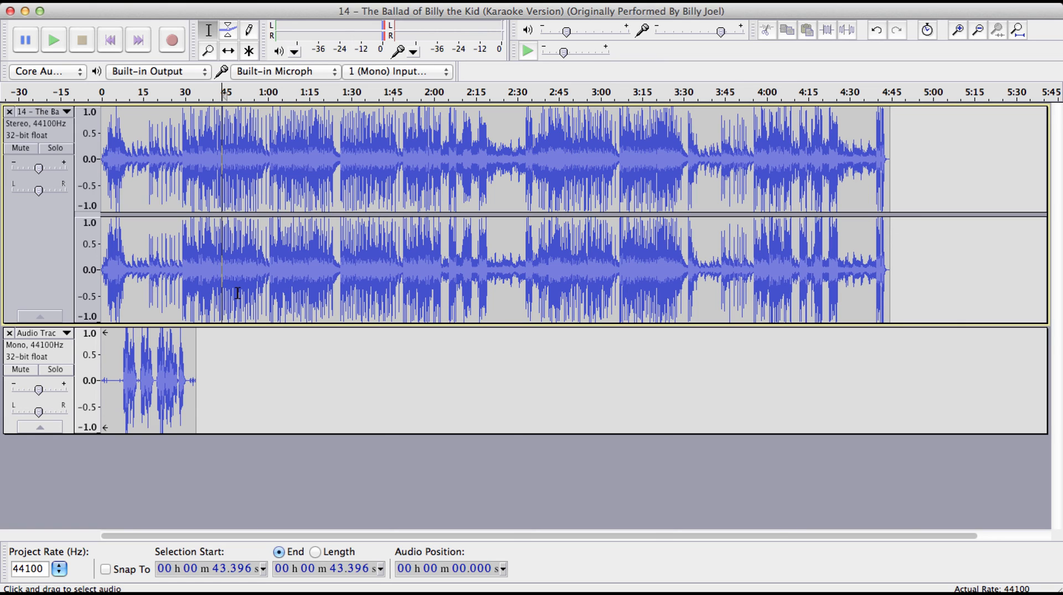
{"action": "mouse_move", "coordinate": [211, 345]}
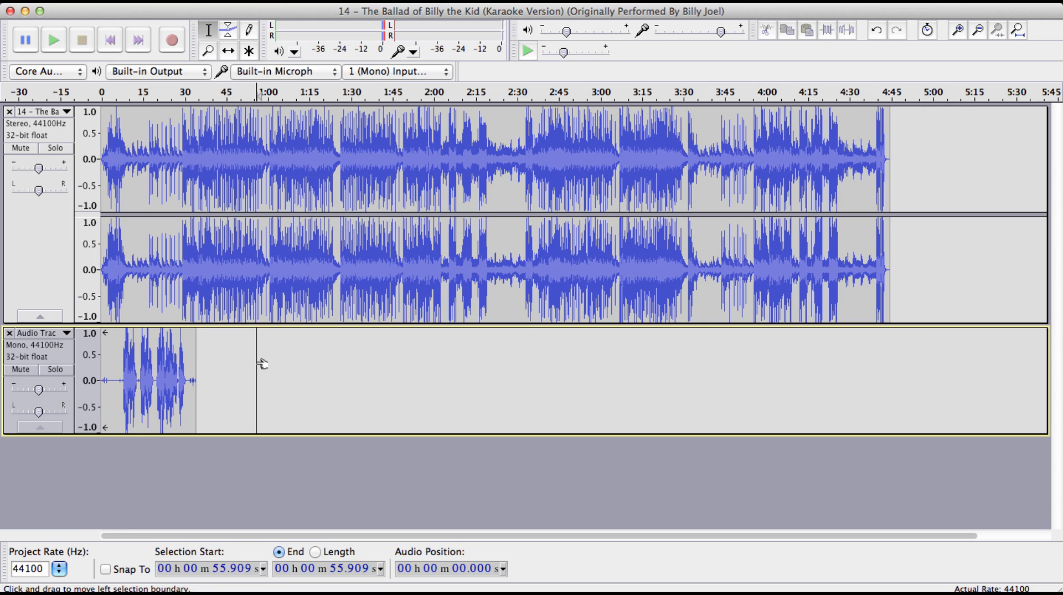
{"action": "mouse_move", "coordinate": [354, 315]}
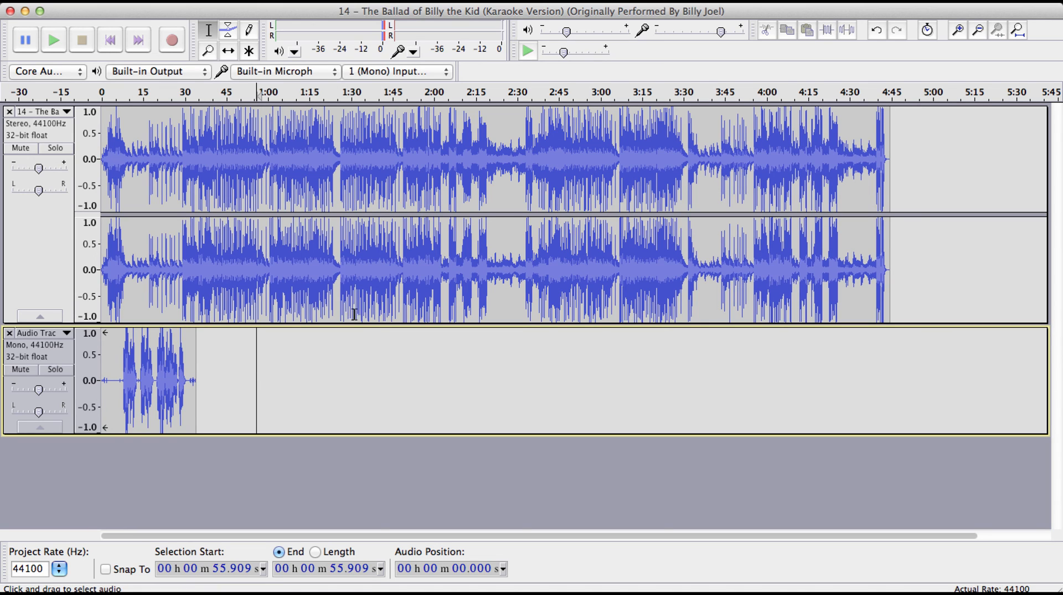
{"action": "mouse_move", "coordinate": [327, 306]}
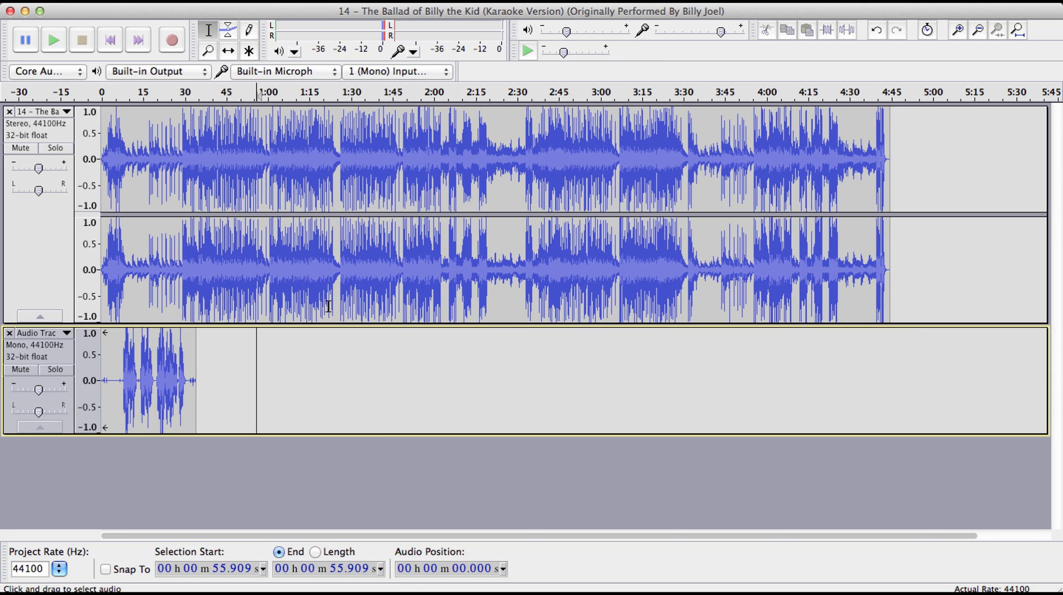
{"action": "mouse_move", "coordinate": [265, 251]}
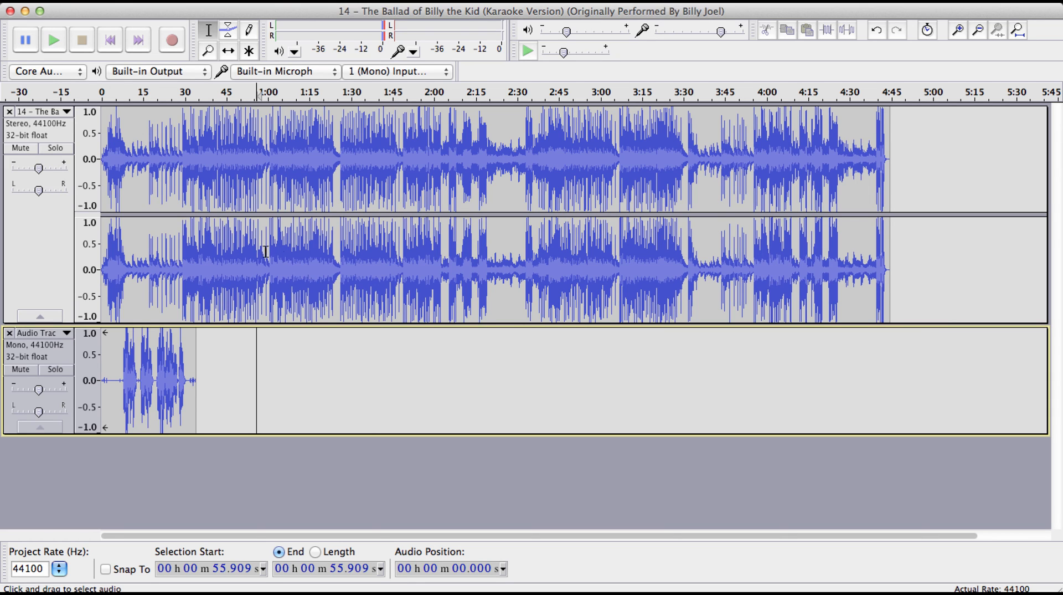
{"action": "mouse_move", "coordinate": [188, 356]}
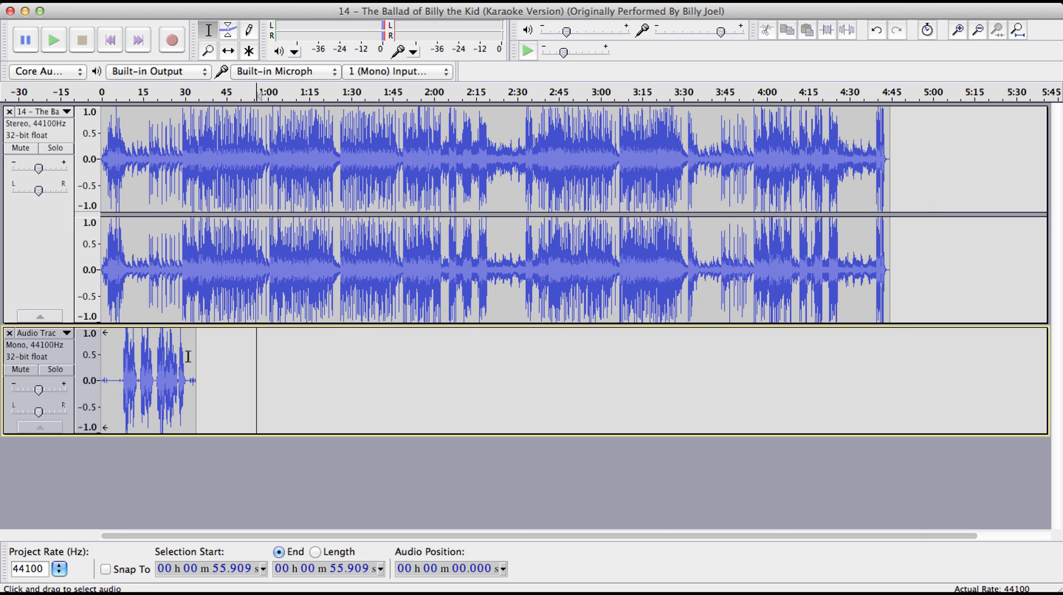
{"action": "mouse_move", "coordinate": [352, 351]}
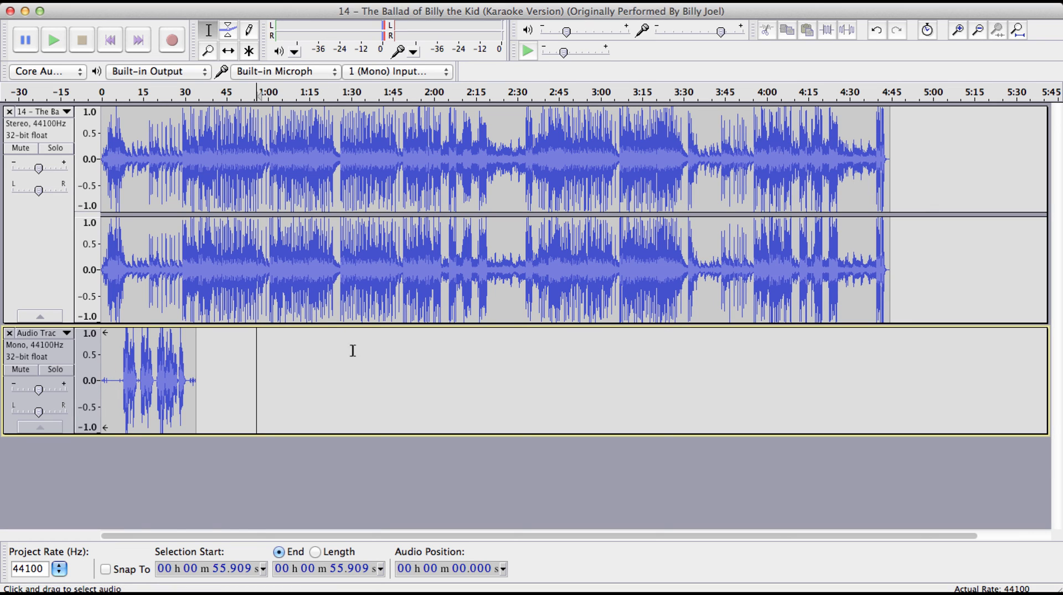
{"action": "mouse_move", "coordinate": [409, 345]}
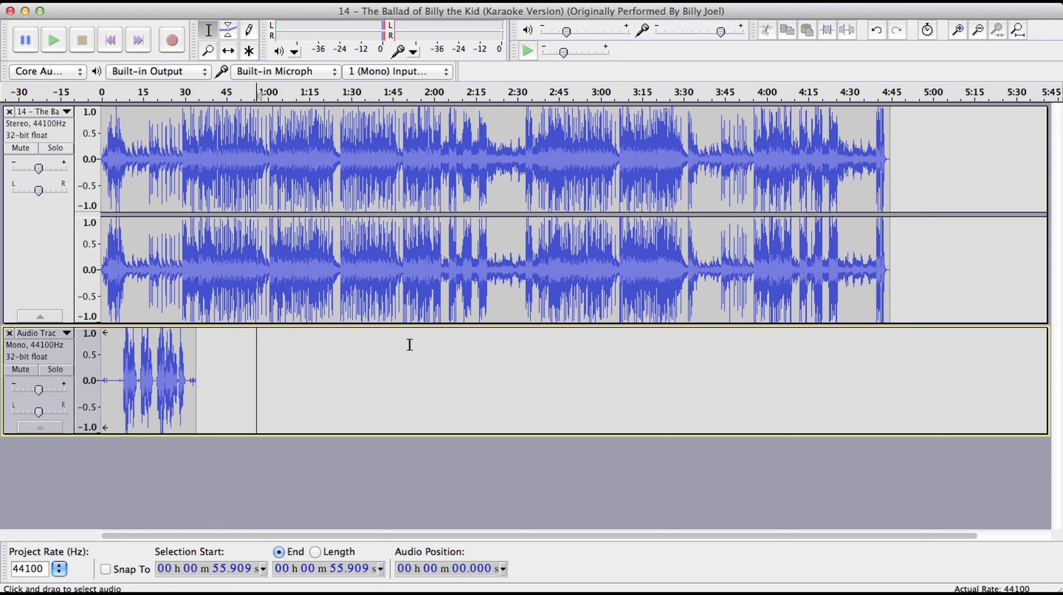
{"action": "mouse_move", "coordinate": [217, 388]}
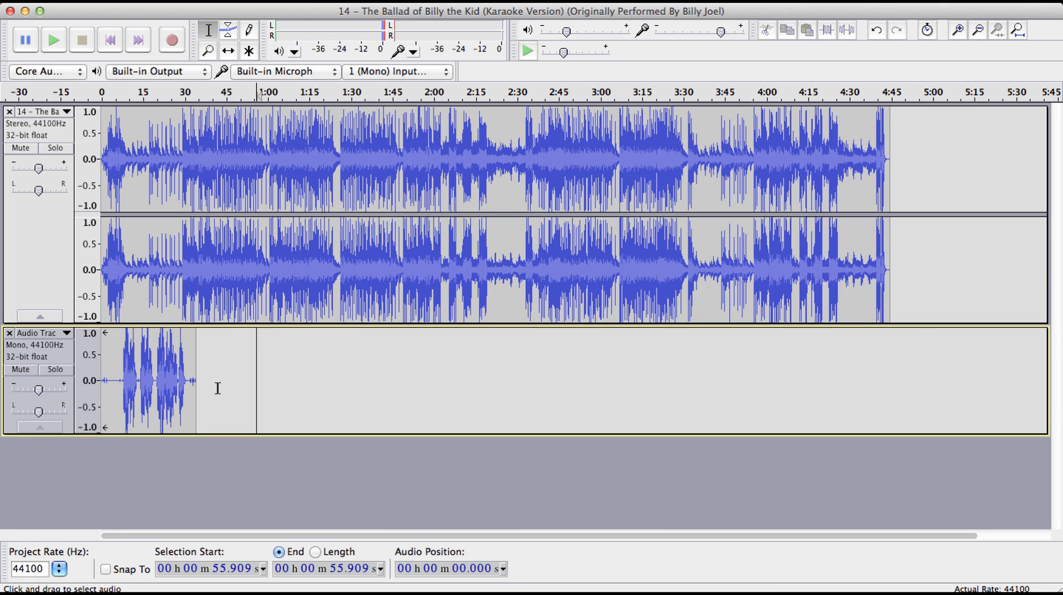
{"action": "mouse_move", "coordinate": [225, 373]}
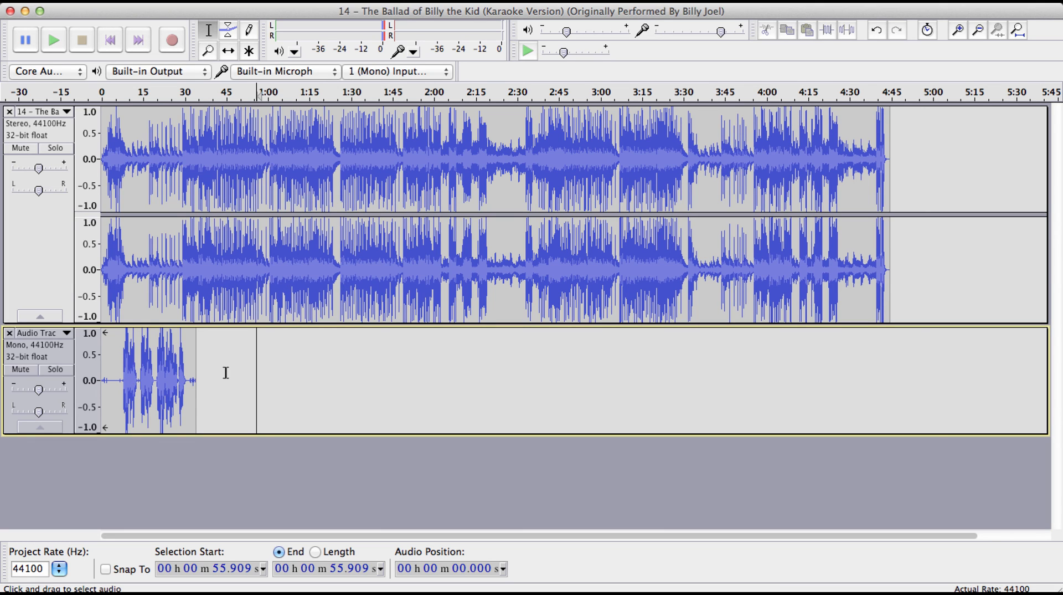
{"action": "mouse_move", "coordinate": [132, 338]}
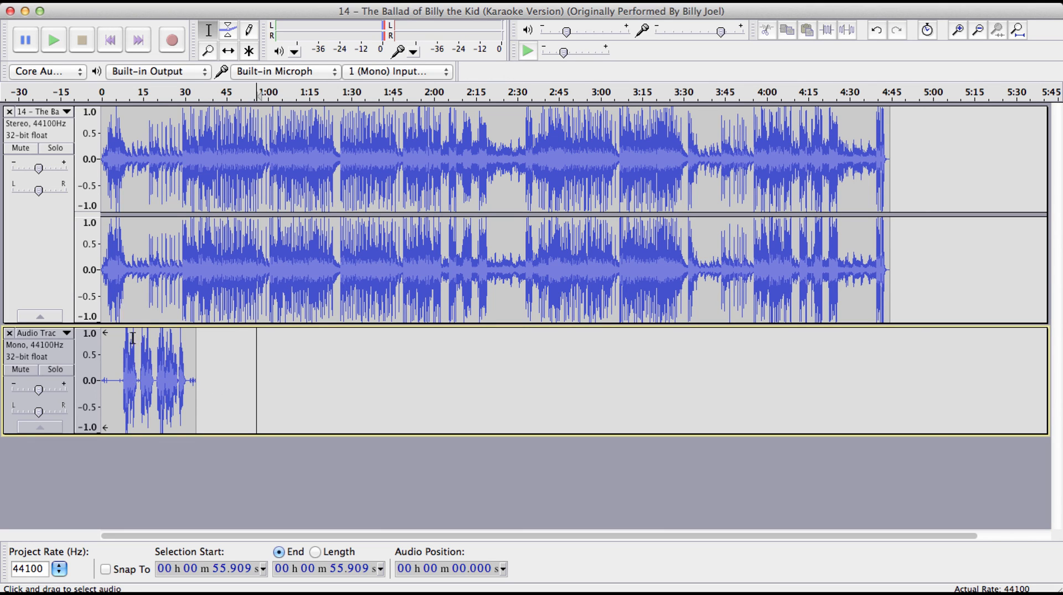
{"action": "mouse_move", "coordinate": [116, 378]}
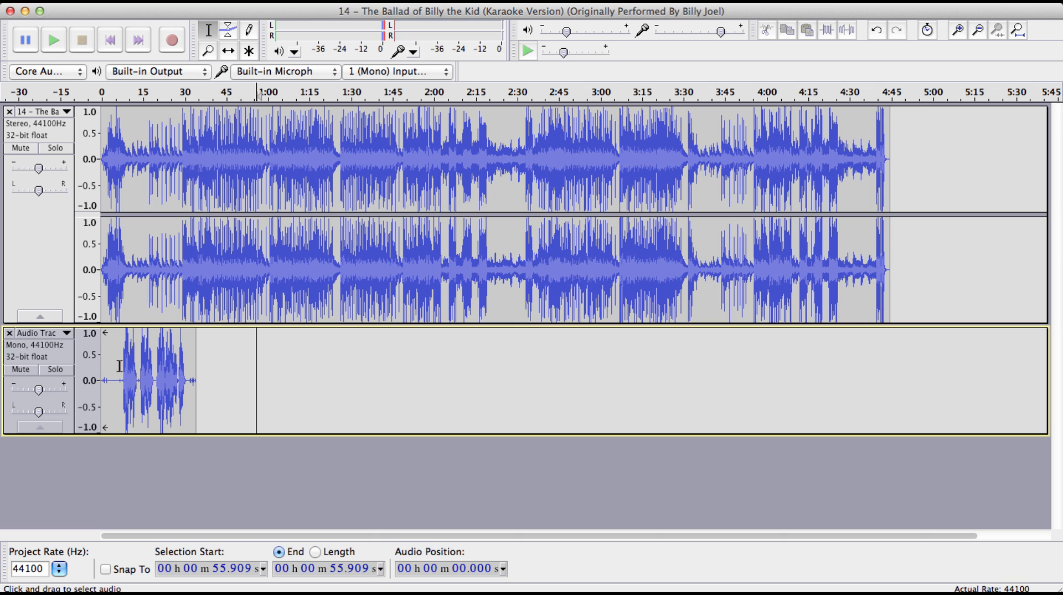
{"action": "mouse_move", "coordinate": [125, 121]}
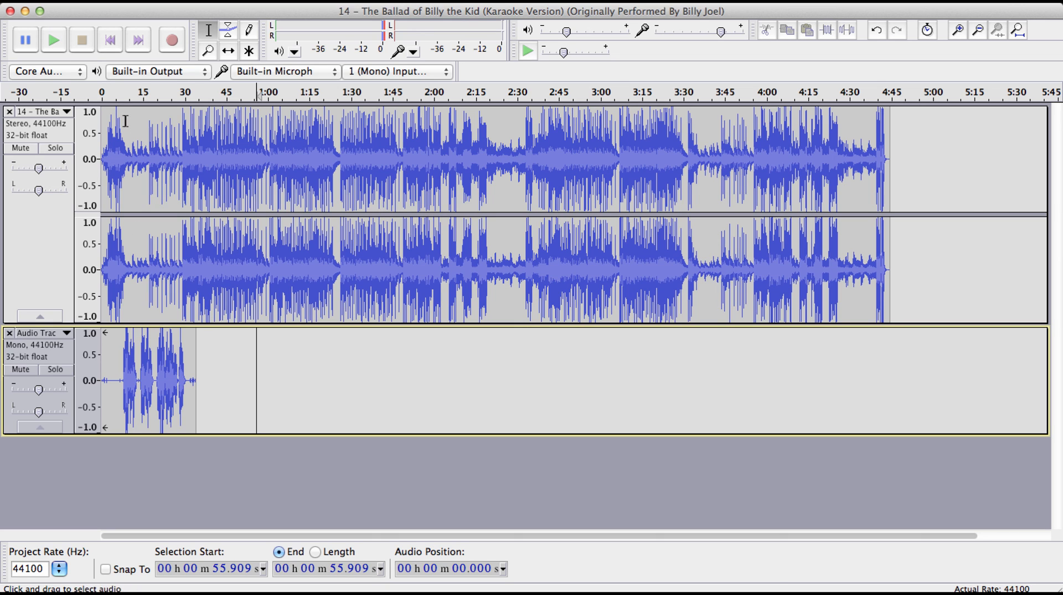